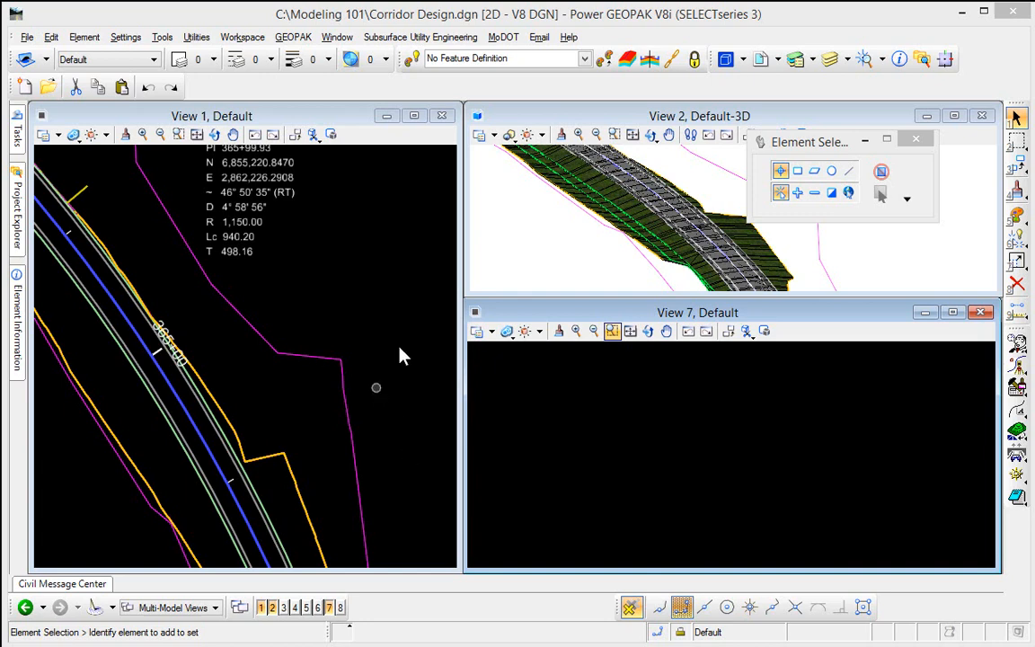
pyautogui.moveTo(332, 273)
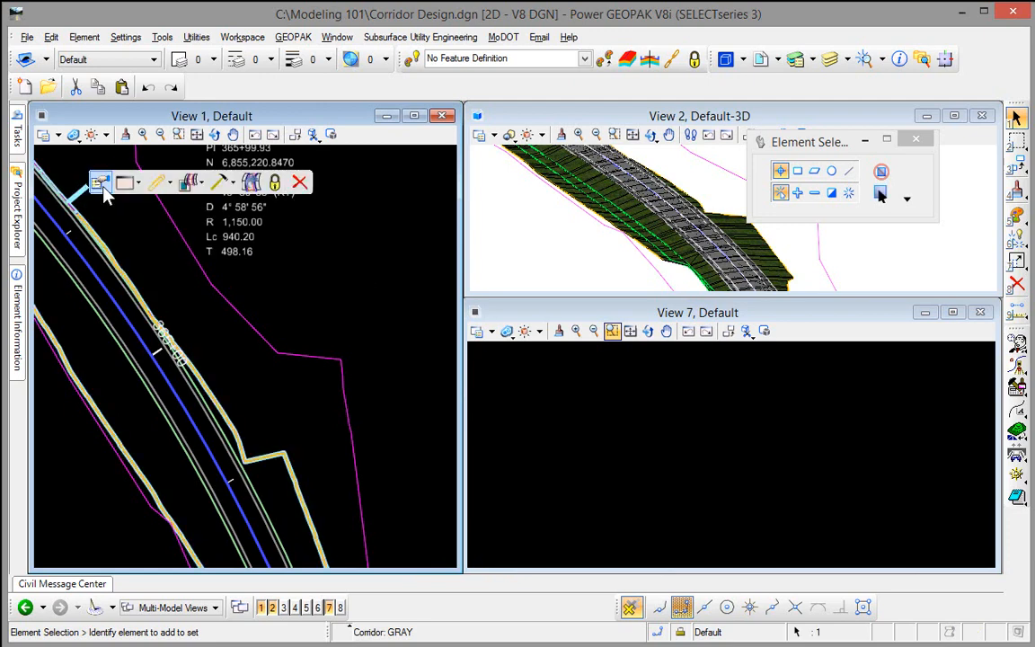
pyautogui.moveTo(140, 194)
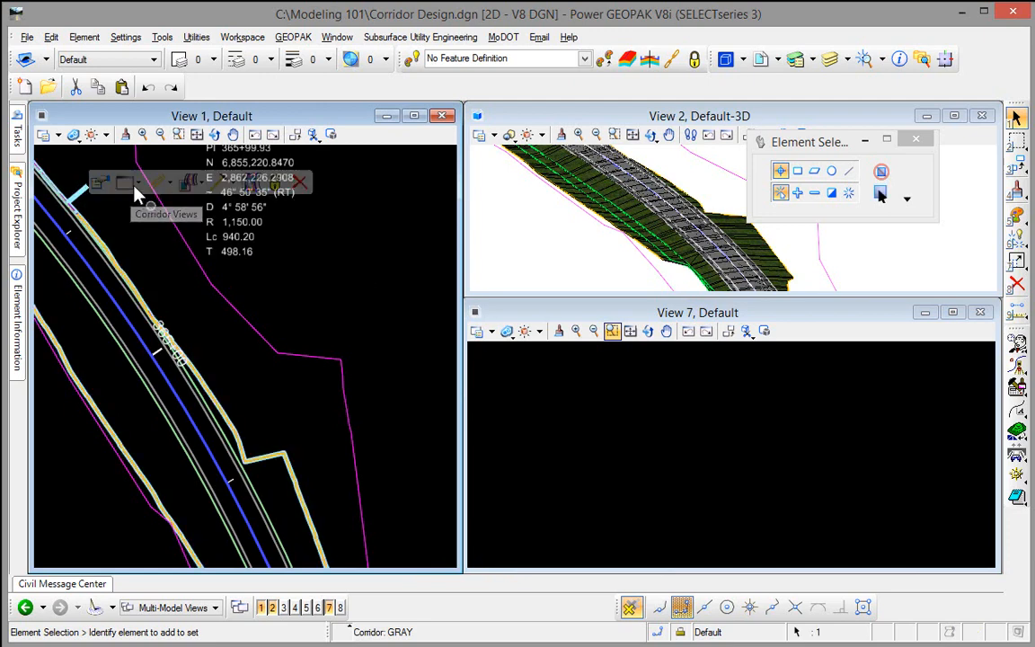
pyautogui.moveTo(153, 206)
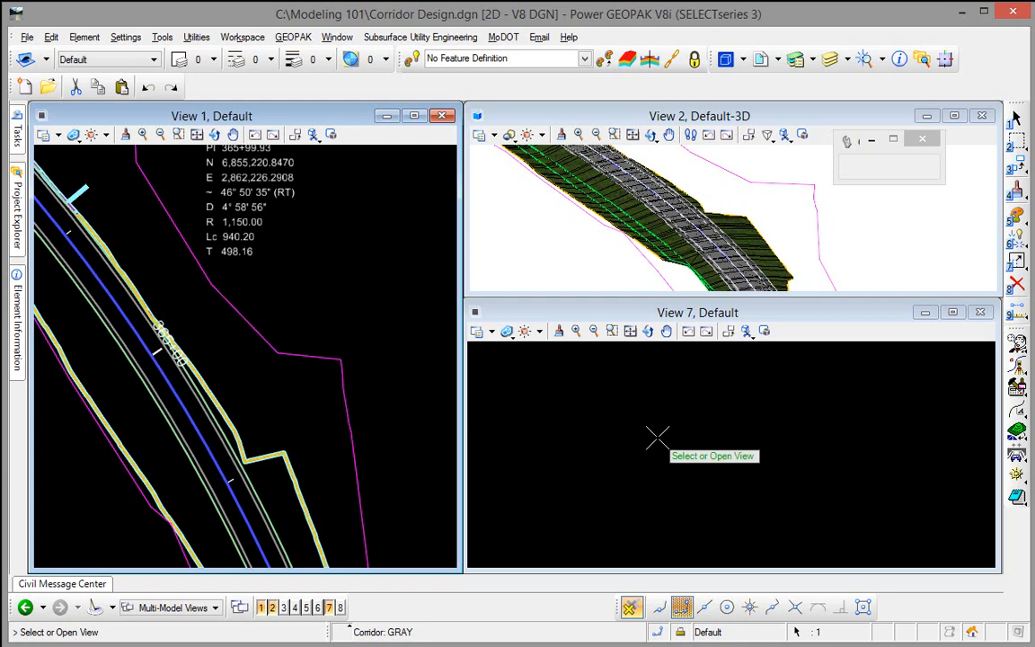
pyautogui.moveTo(617, 407)
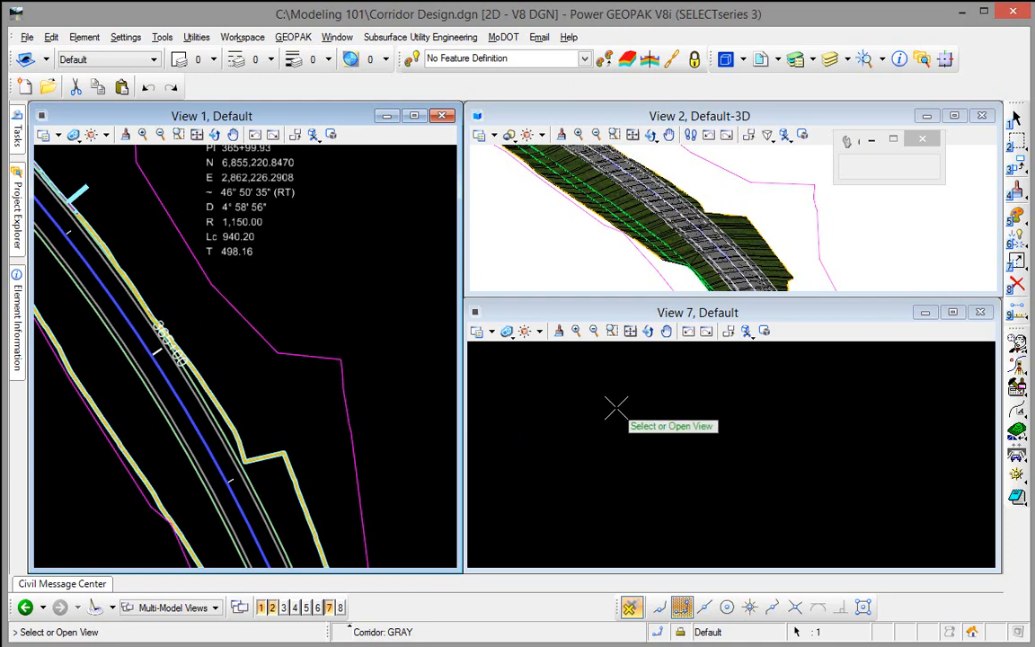
pyautogui.moveTo(613, 421)
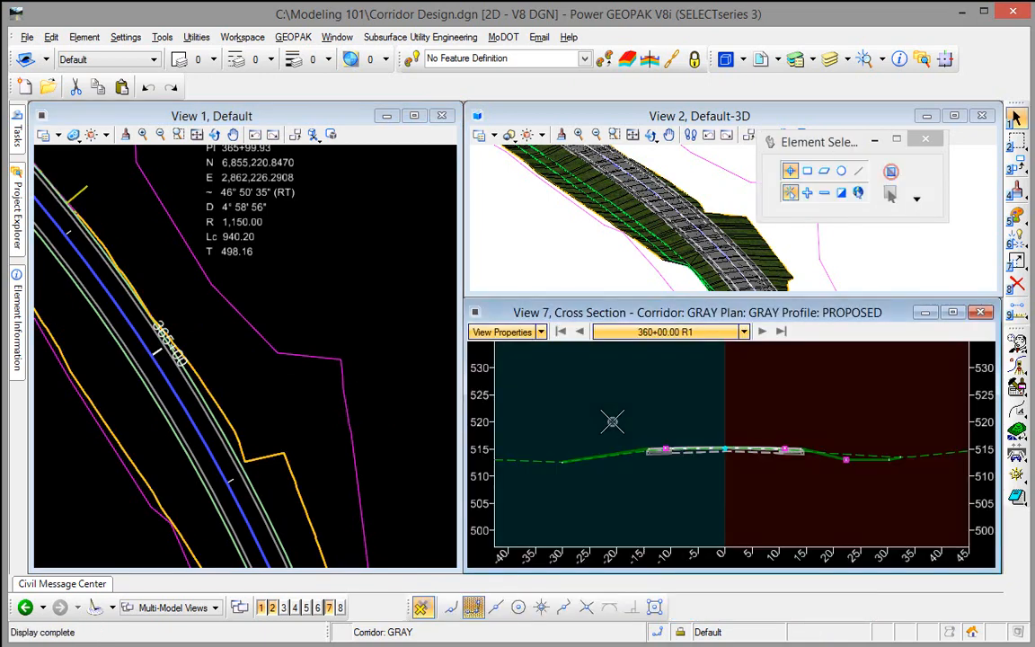
pyautogui.moveTo(697, 394)
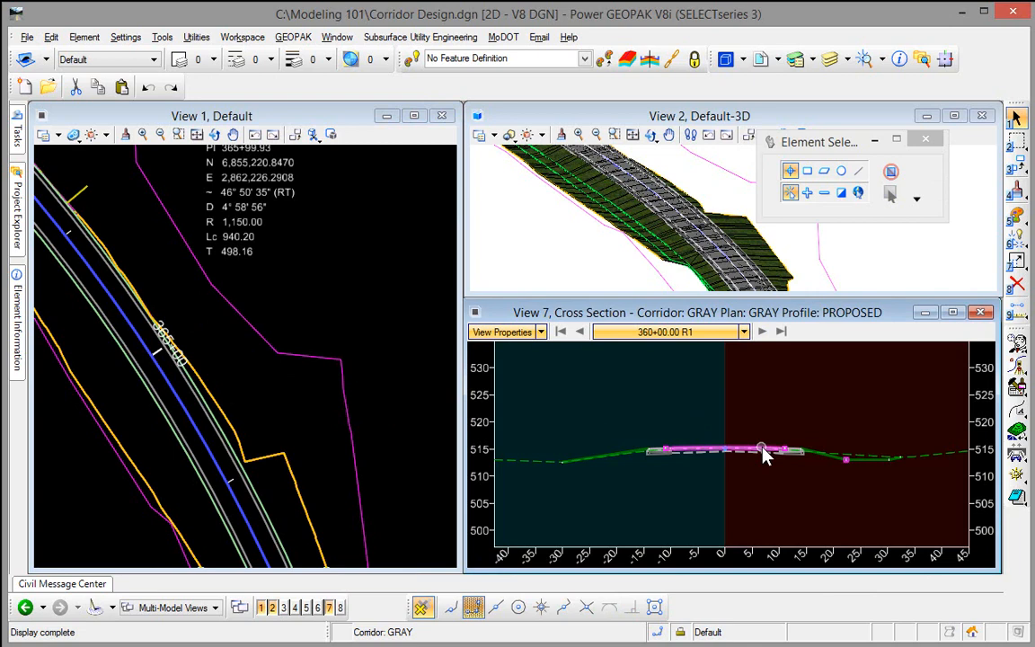
pyautogui.moveTo(764, 449)
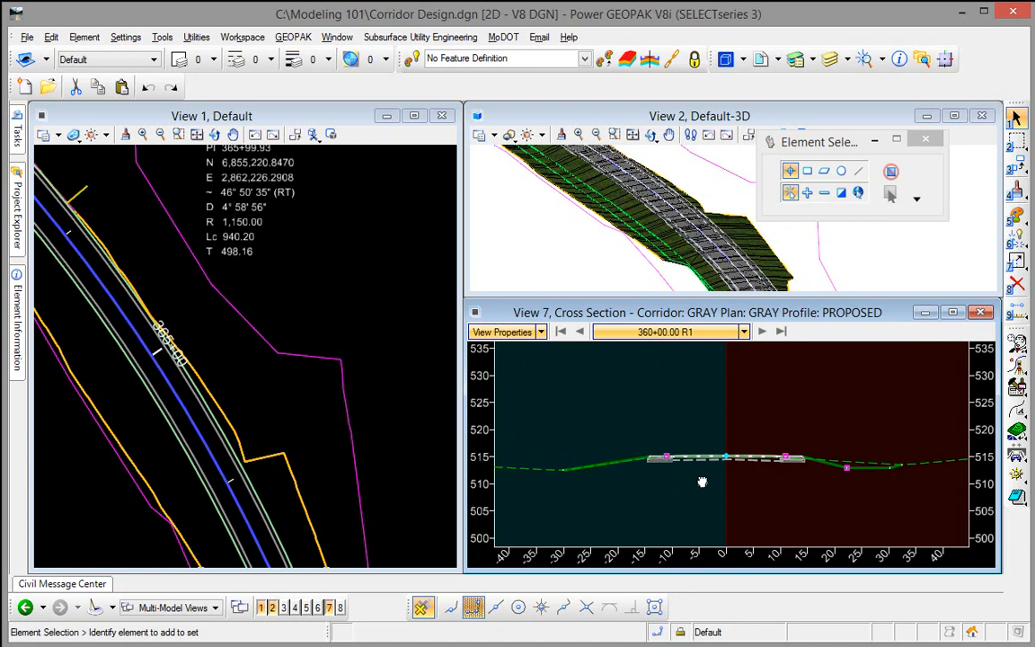
pyautogui.moveTo(692, 482)
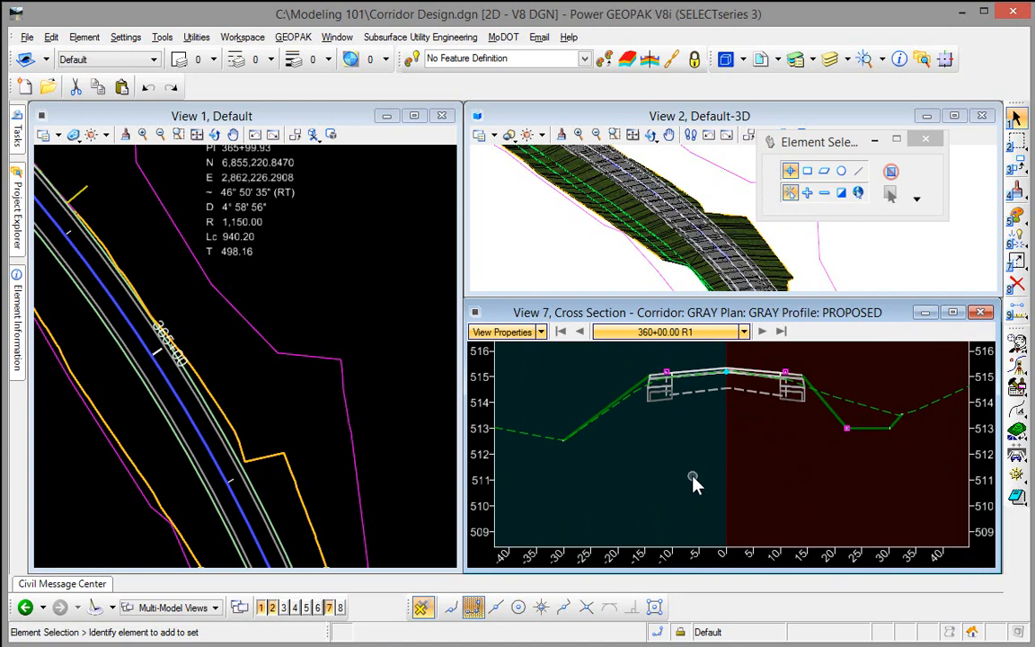
pyautogui.moveTo(694, 424)
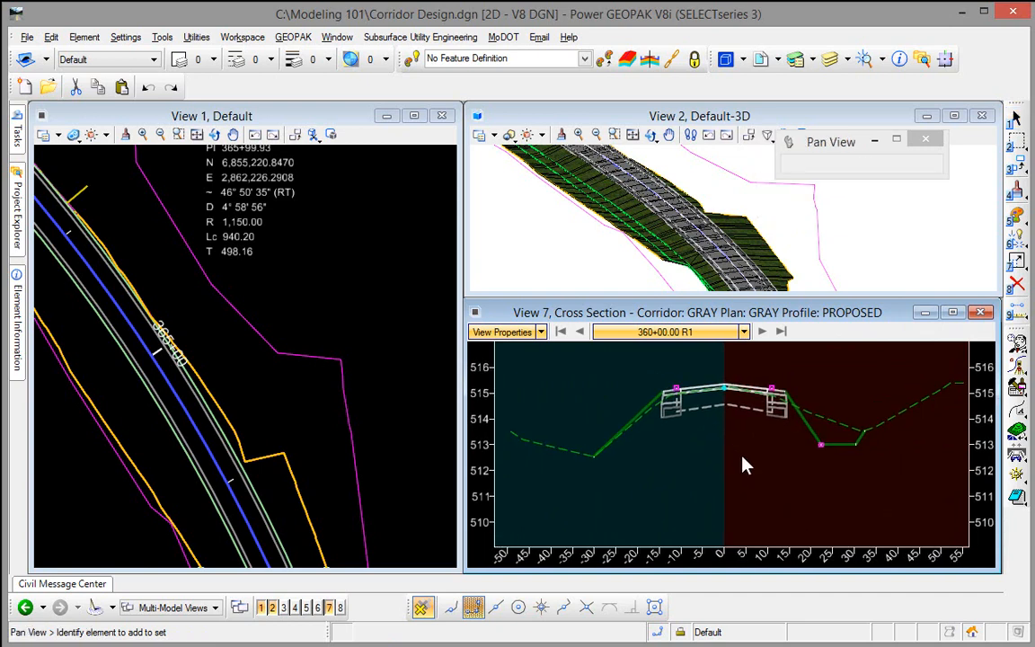
# - Step the GRAY cross section forward from 360+00.00 through 361+23.13 to station 361+80.00 R1
pyautogui.click(1017, 117)
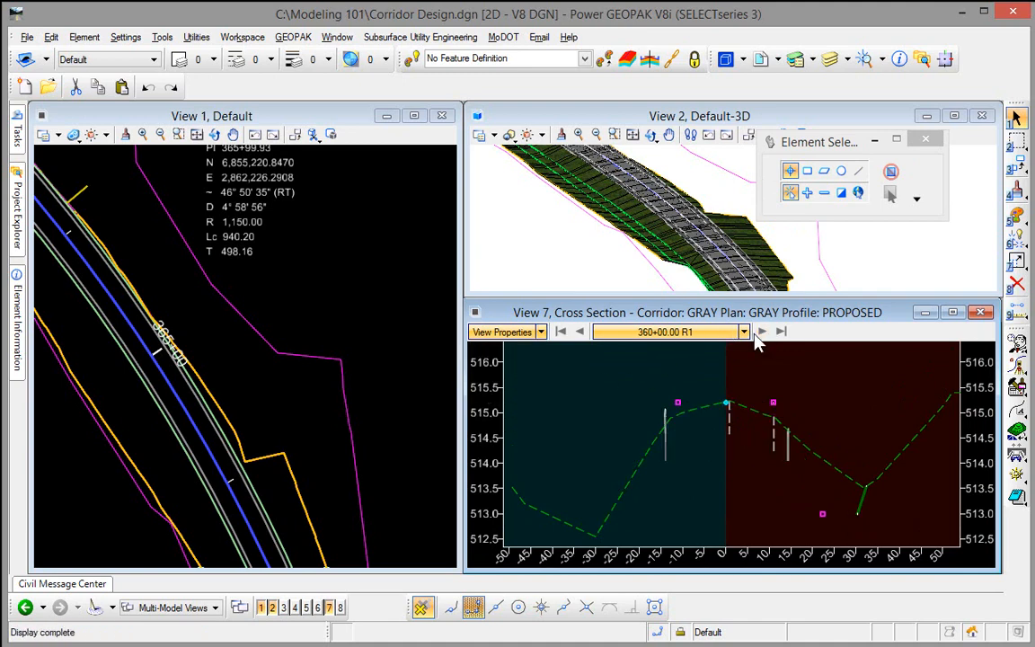
pyautogui.click(762, 331)
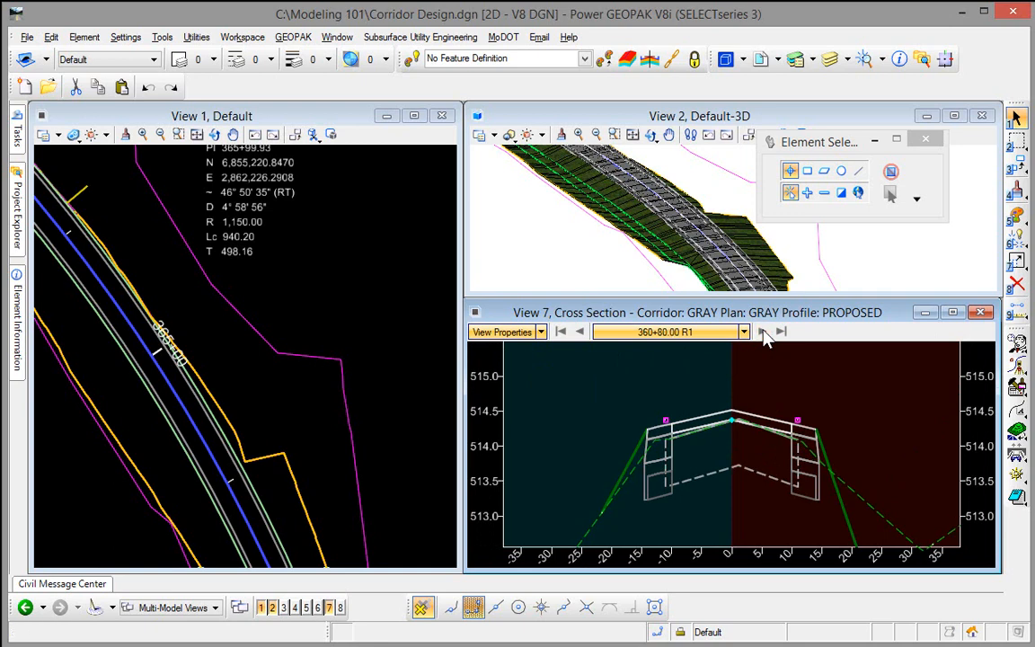
pyautogui.click(780, 331)
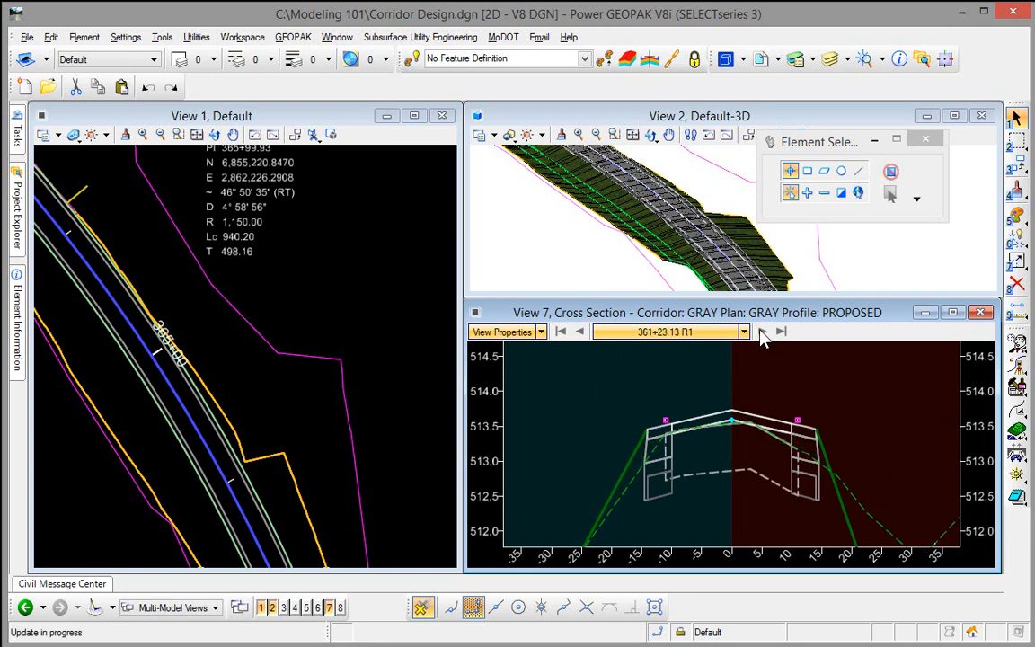
pyautogui.click(780, 331)
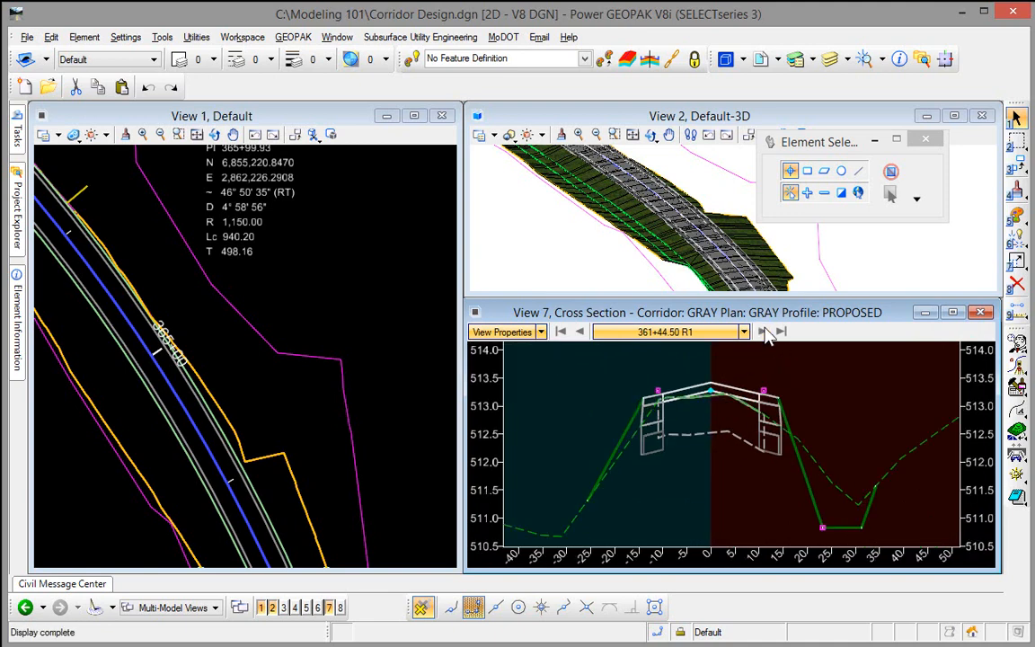
pyautogui.click(762, 330)
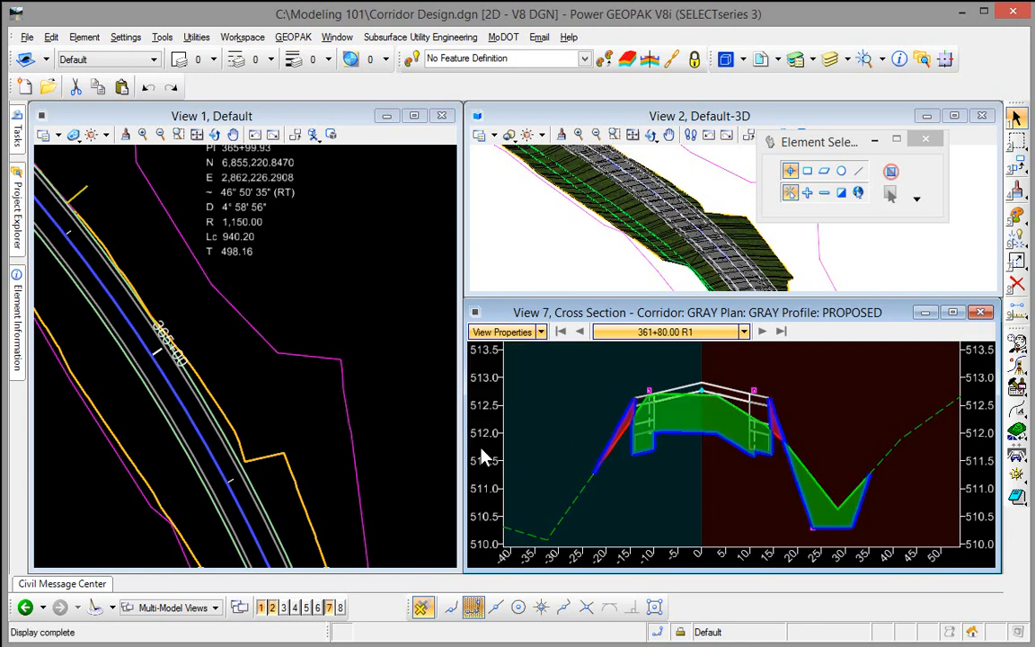
# - Show cut and fill values from View Properties and advance to station 362+40.00
pyautogui.click(503, 331)
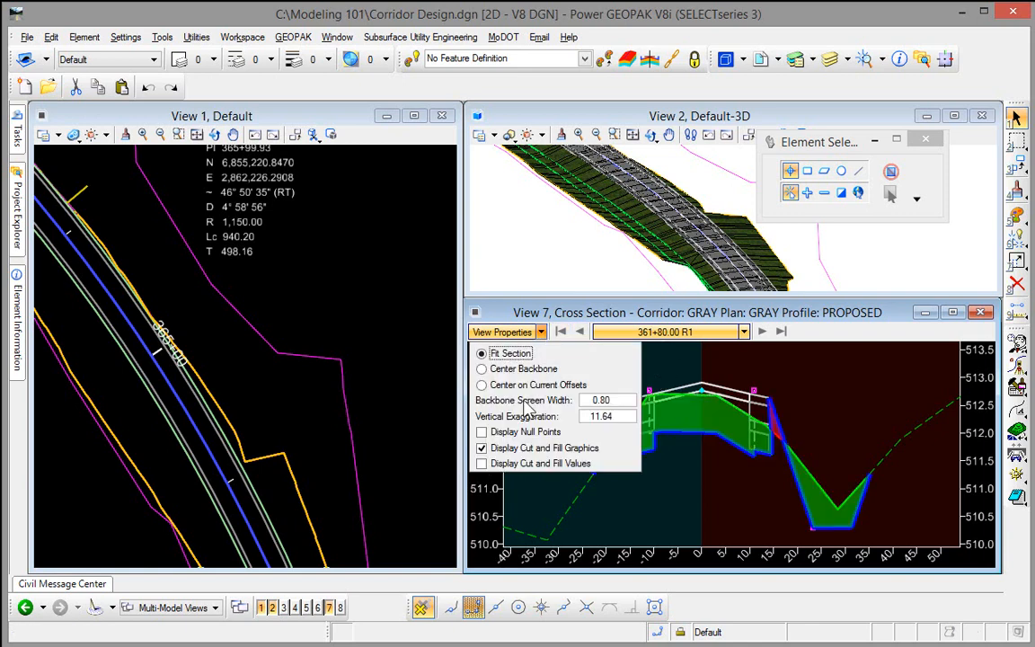
pyautogui.click(482, 463)
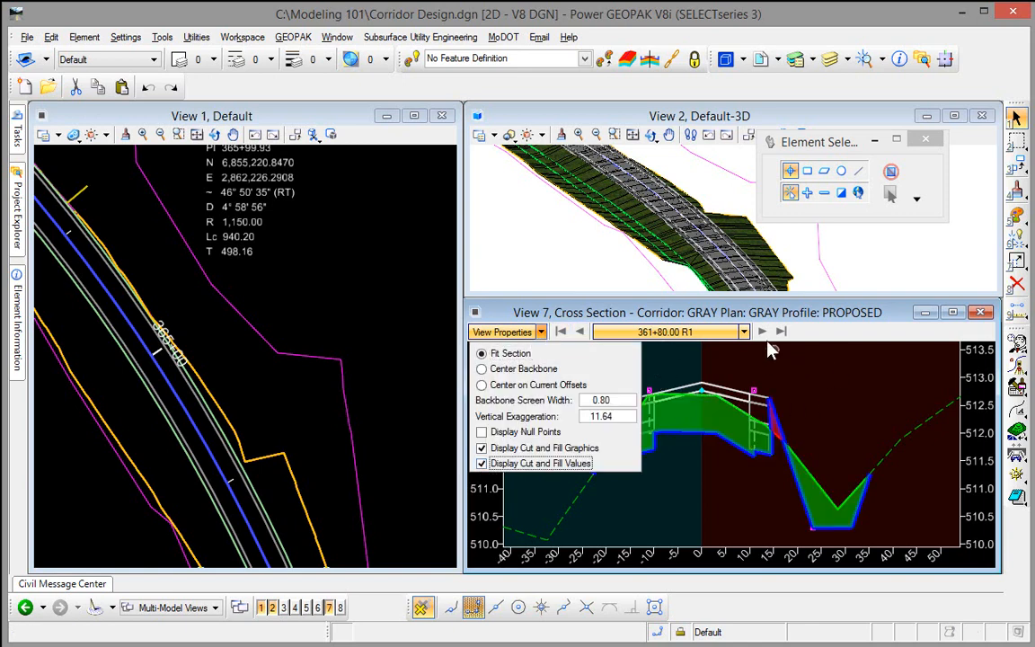
pyautogui.click(762, 331)
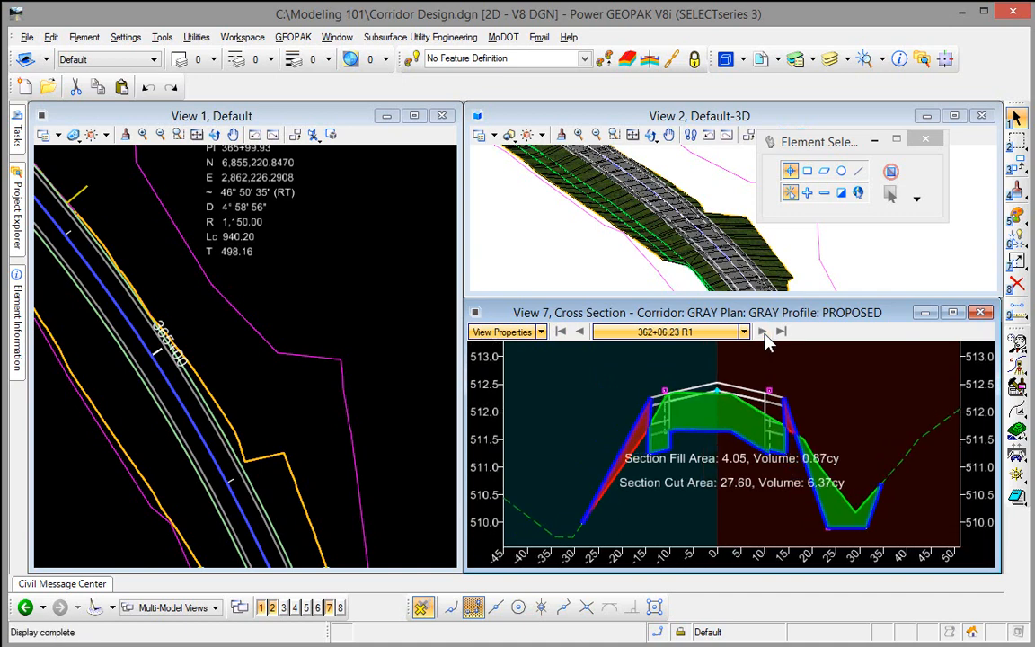
pyautogui.moveTo(780, 330)
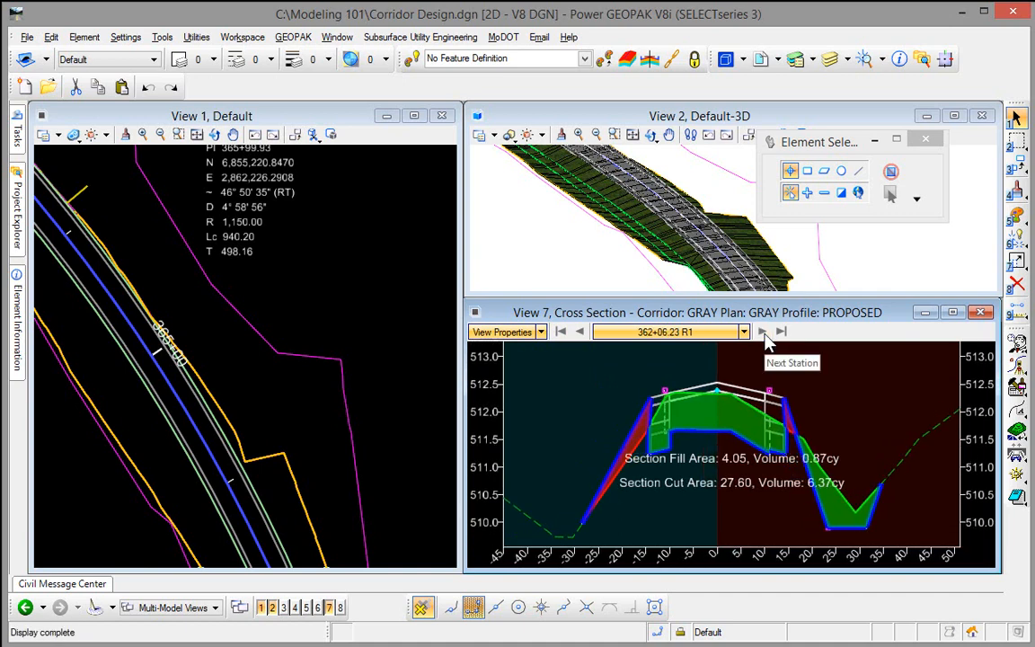
pyautogui.click(762, 331)
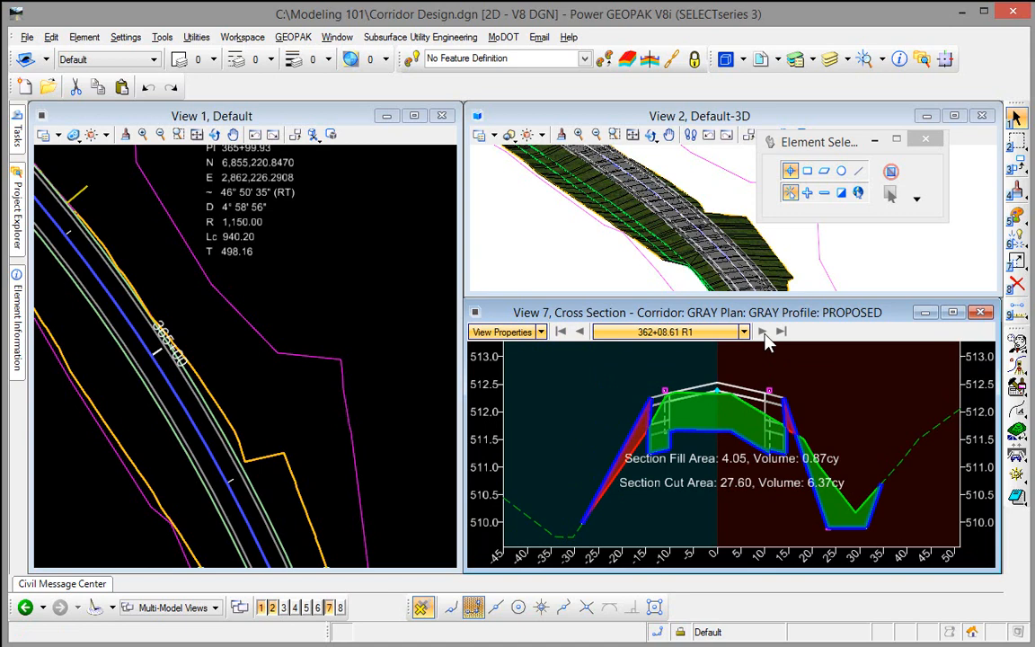
pyautogui.click(762, 331)
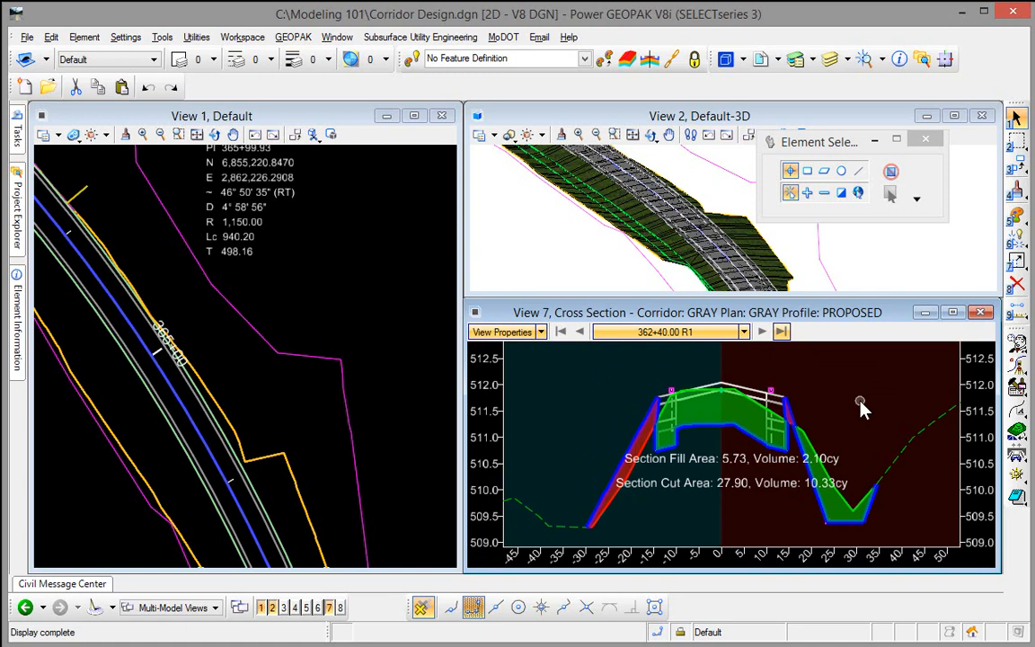
# - Turn off Display Cut and Fill Graphics so the section shows outlines only
pyautogui.click(504, 331)
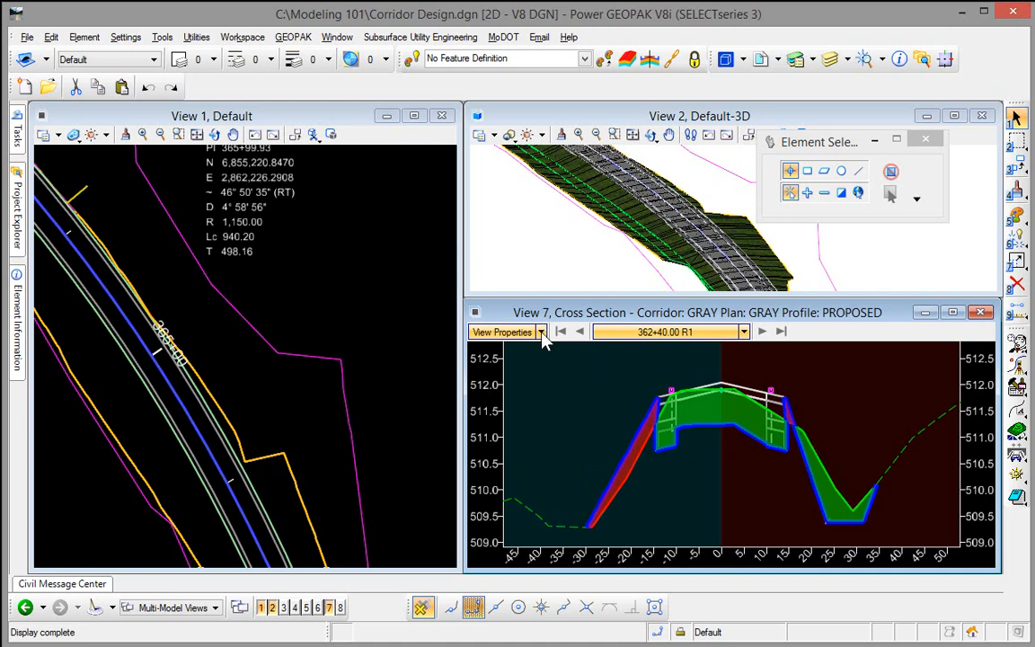
pyautogui.click(504, 330)
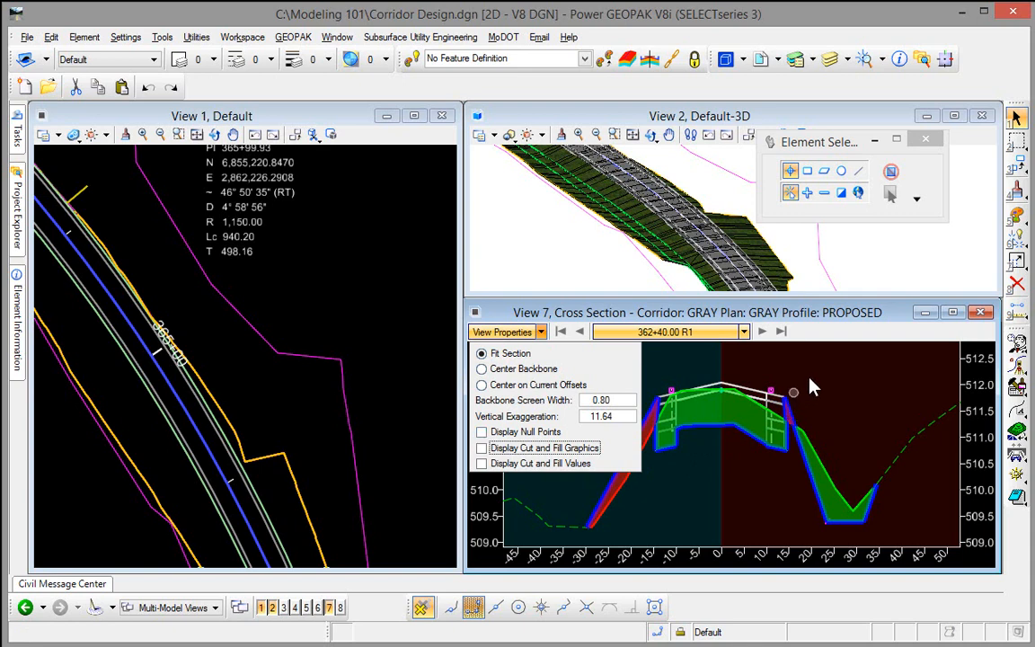
pyautogui.click(744, 330)
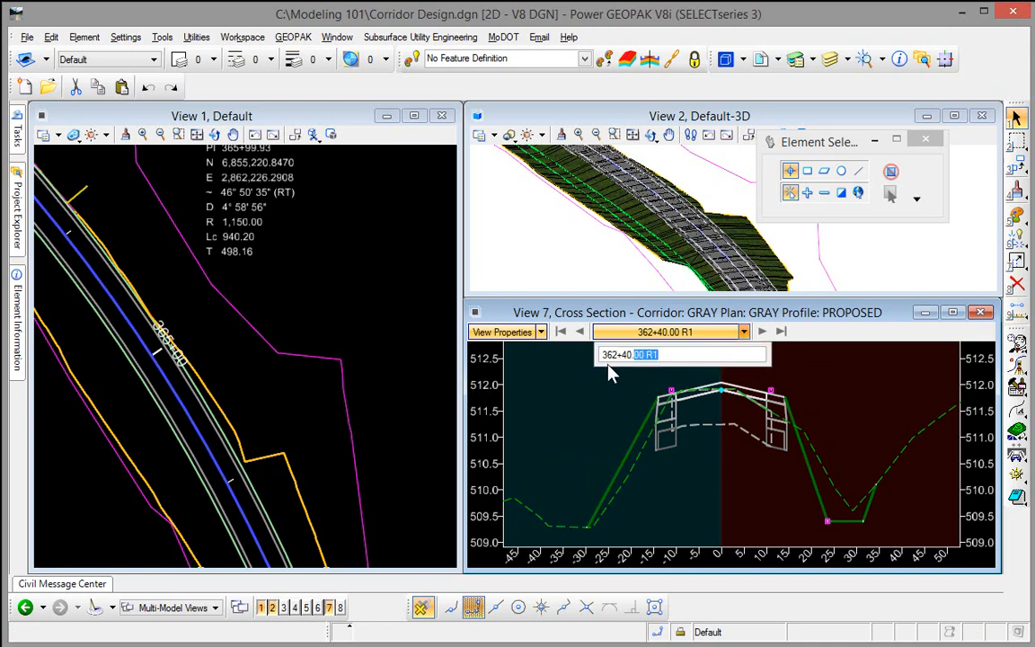
# - Jump the cross-section view to station 363 by entering it in the station field
pyautogui.write('363')
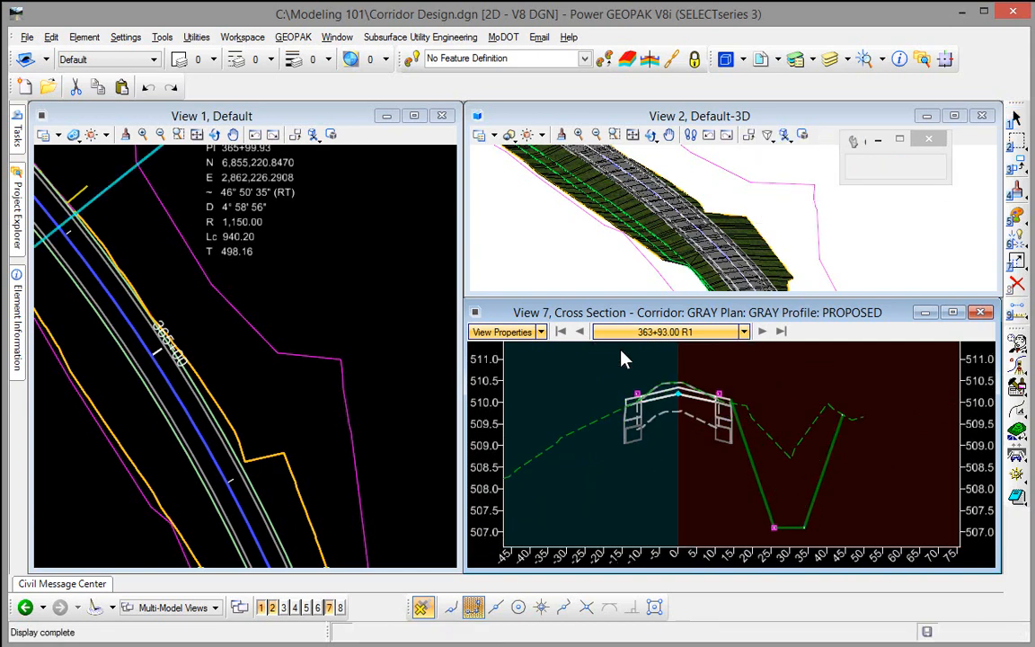
pyautogui.click(1017, 117)
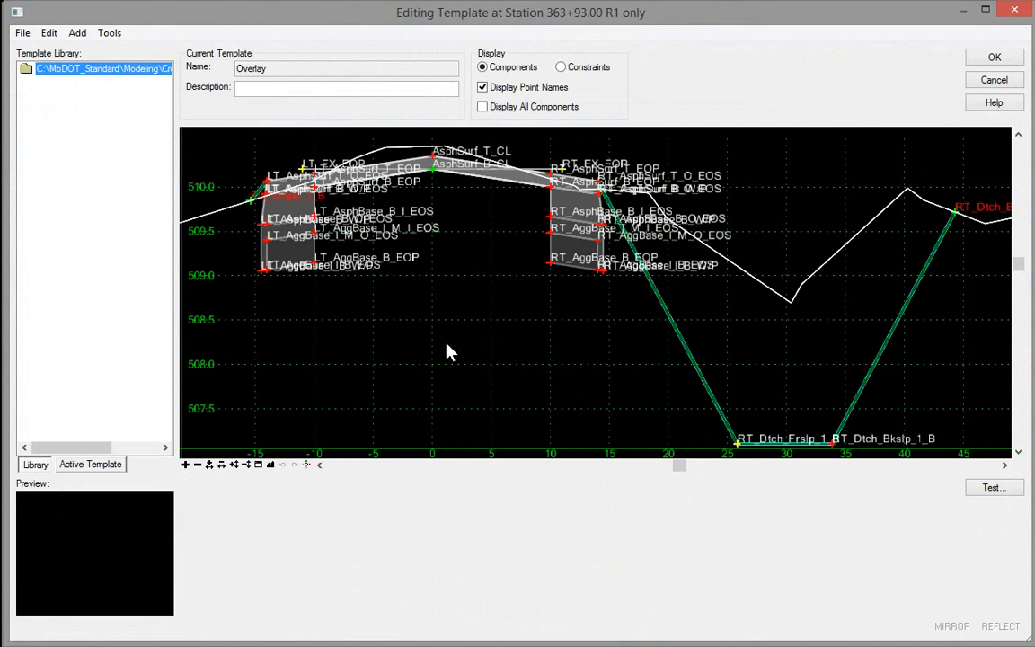
pyautogui.moveTo(996, 79)
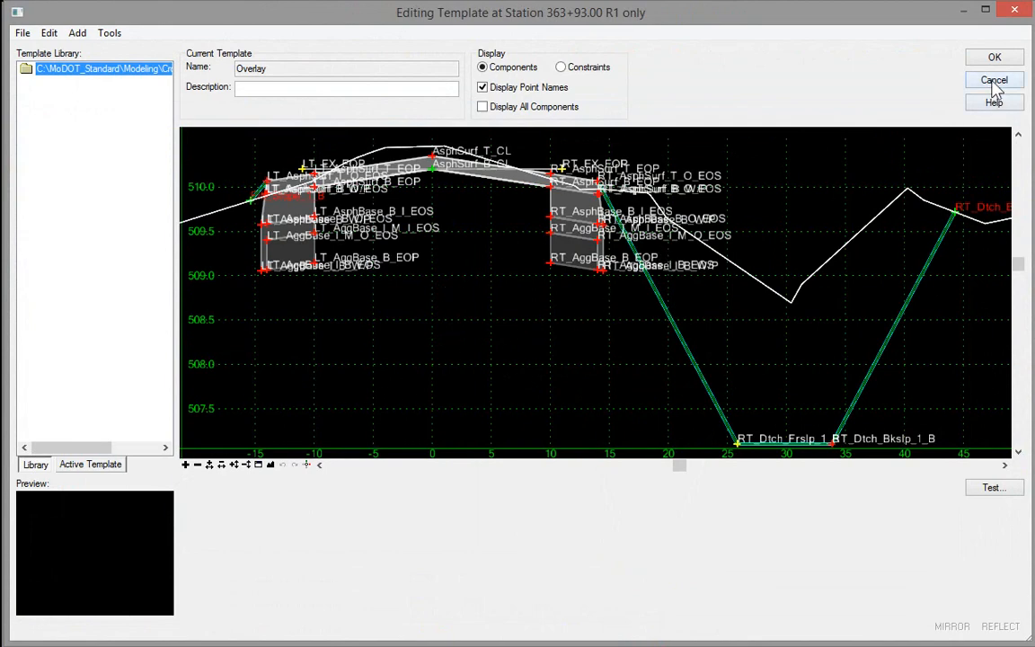
pyautogui.click(994, 79)
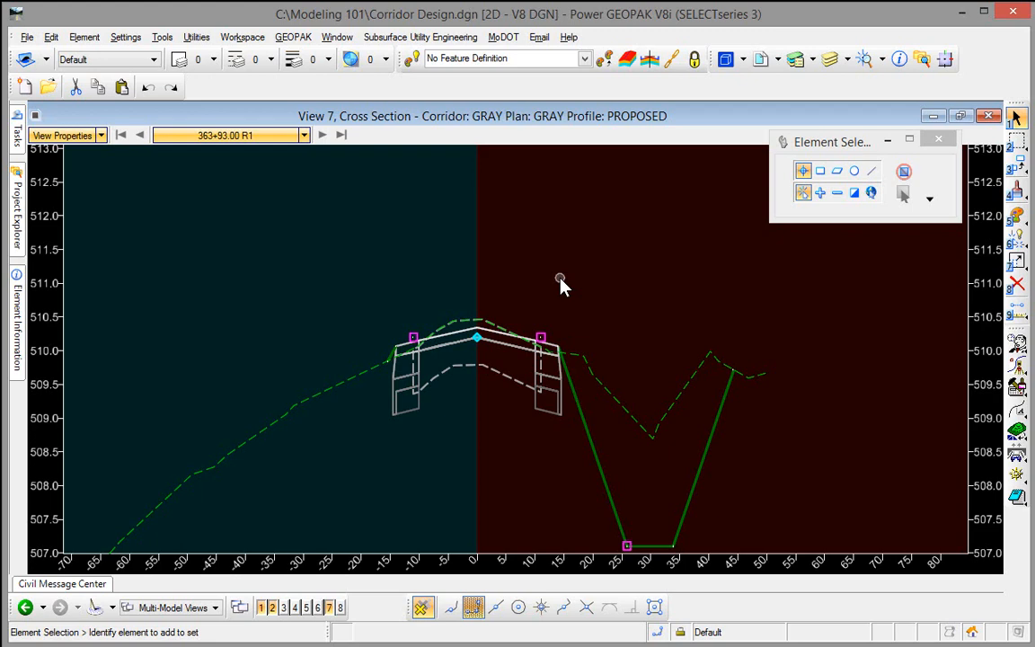
pyautogui.moveTo(556, 281)
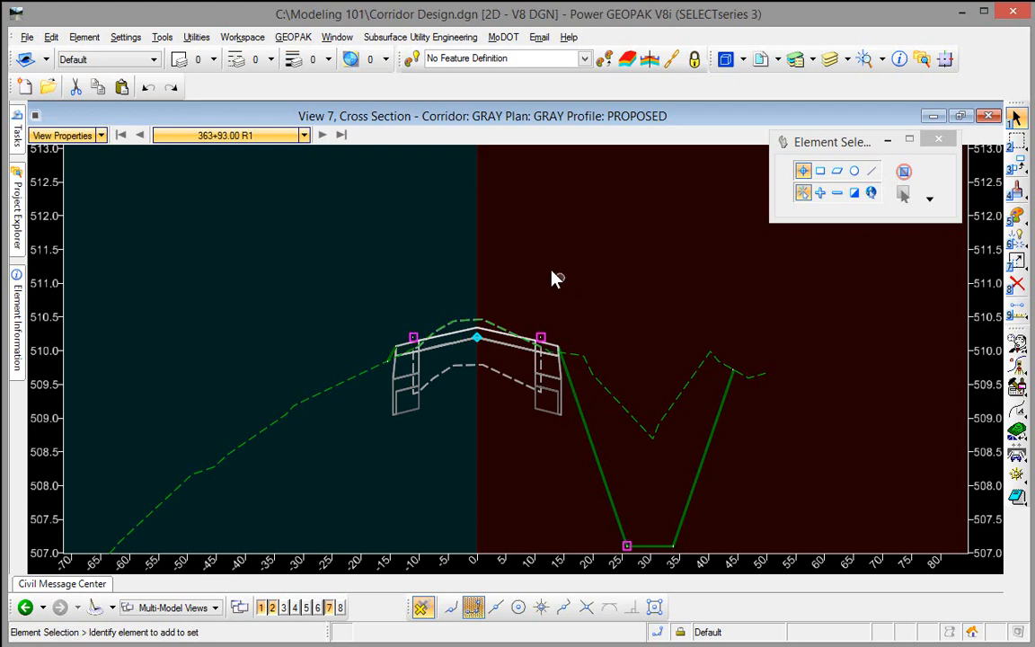
# - Place a temporary dimension line across the lane reading 10.000 wide at -2.00% slope
pyautogui.rightClick(554, 279)
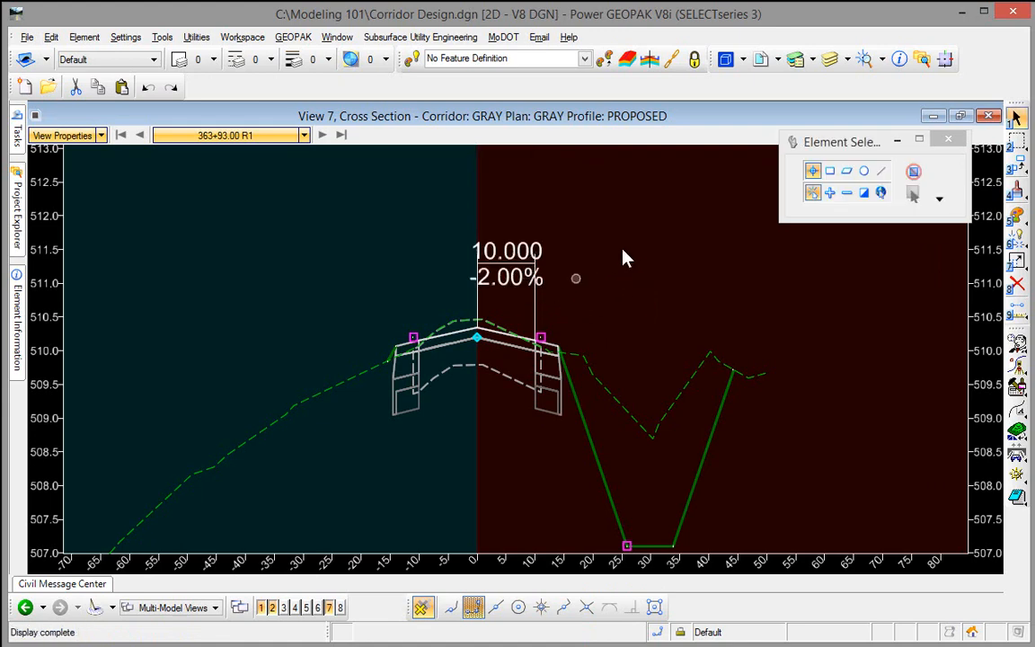
pyautogui.click(324, 135)
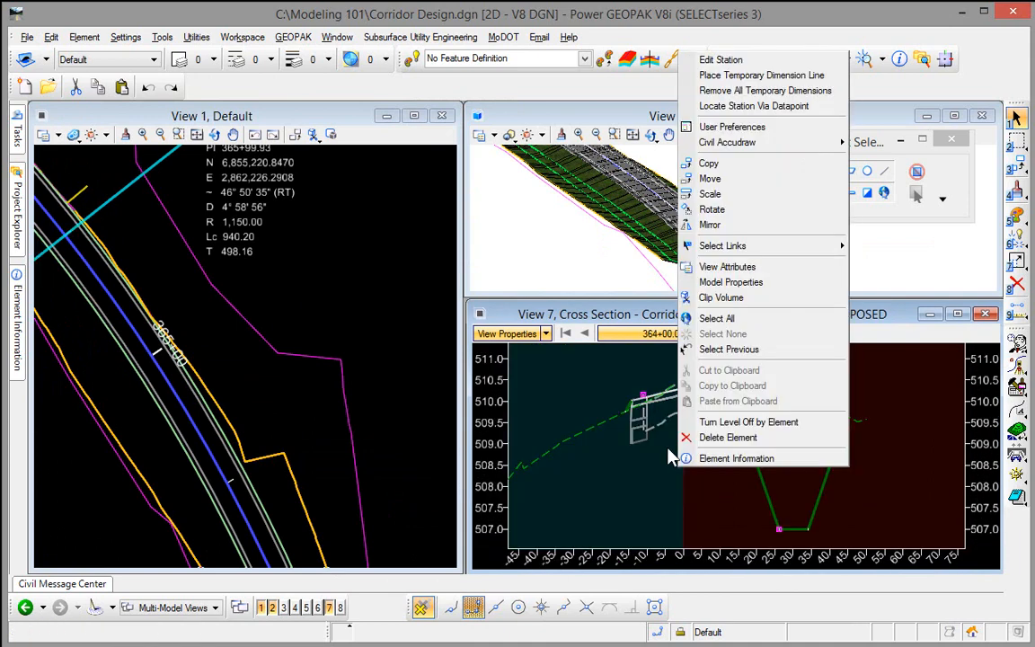
pyautogui.moveTo(755, 106)
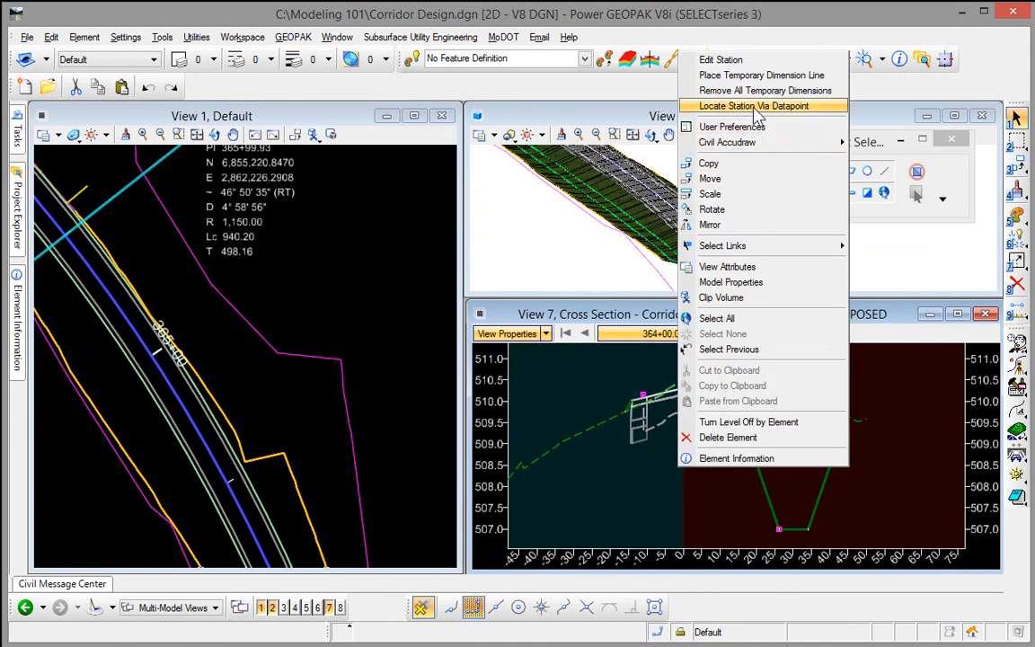
# - Locate station 364+55.38 R1 from a datapoint picked in the plan view
pyautogui.click(753, 104)
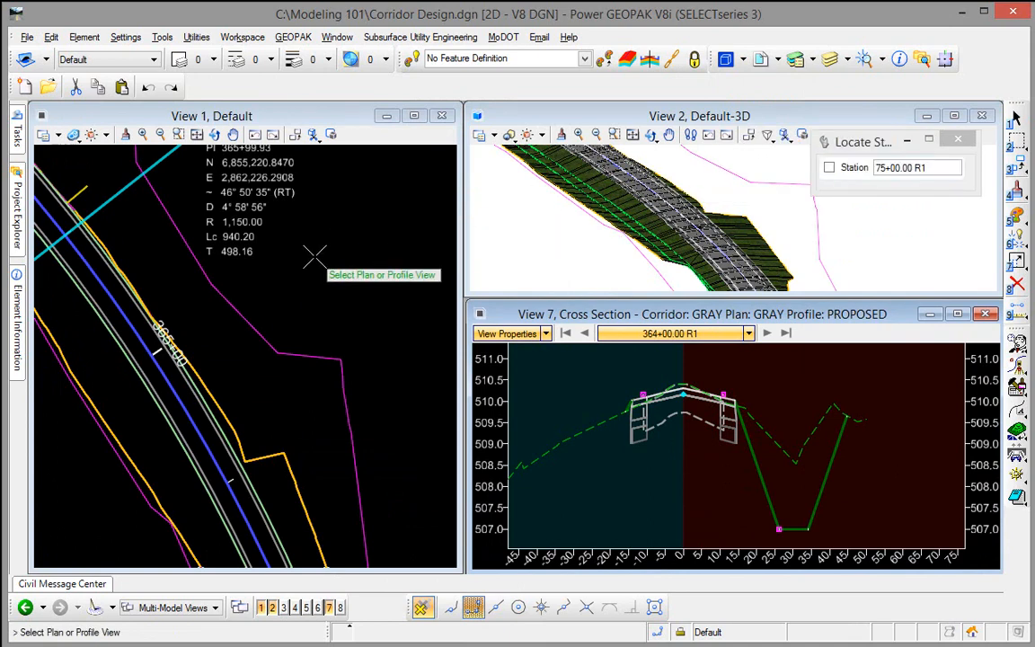
pyautogui.click(366, 406)
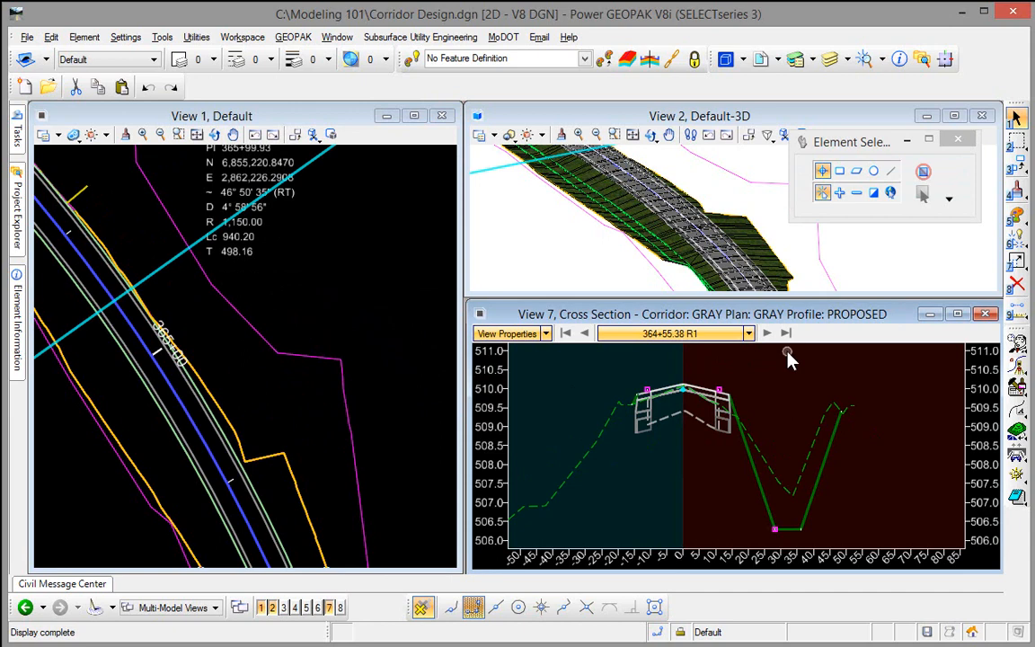
pyautogui.moveTo(771, 371)
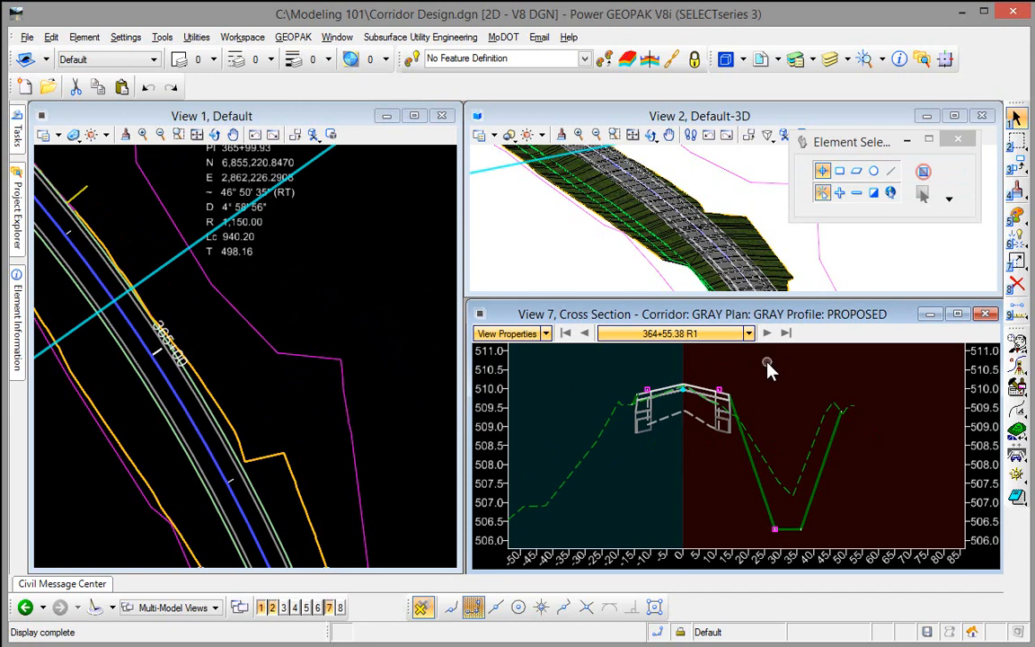
pyautogui.rightClick(769, 366)
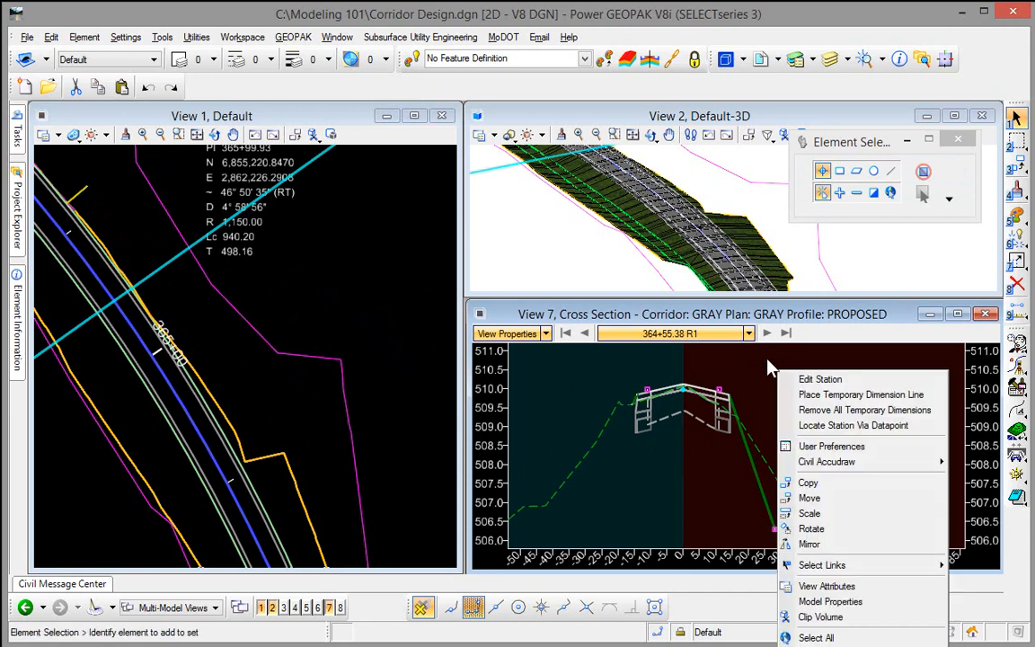
pyautogui.click(608, 377)
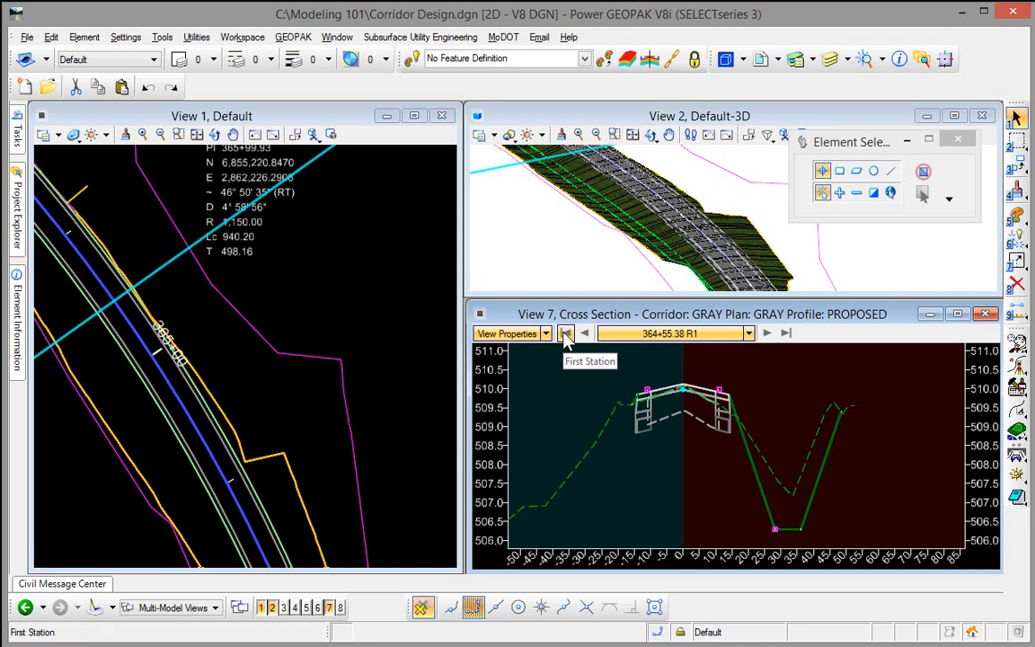
# - Jump to the corridor's first station, then step forward to 380+00.00 R1
pyautogui.click(787, 333)
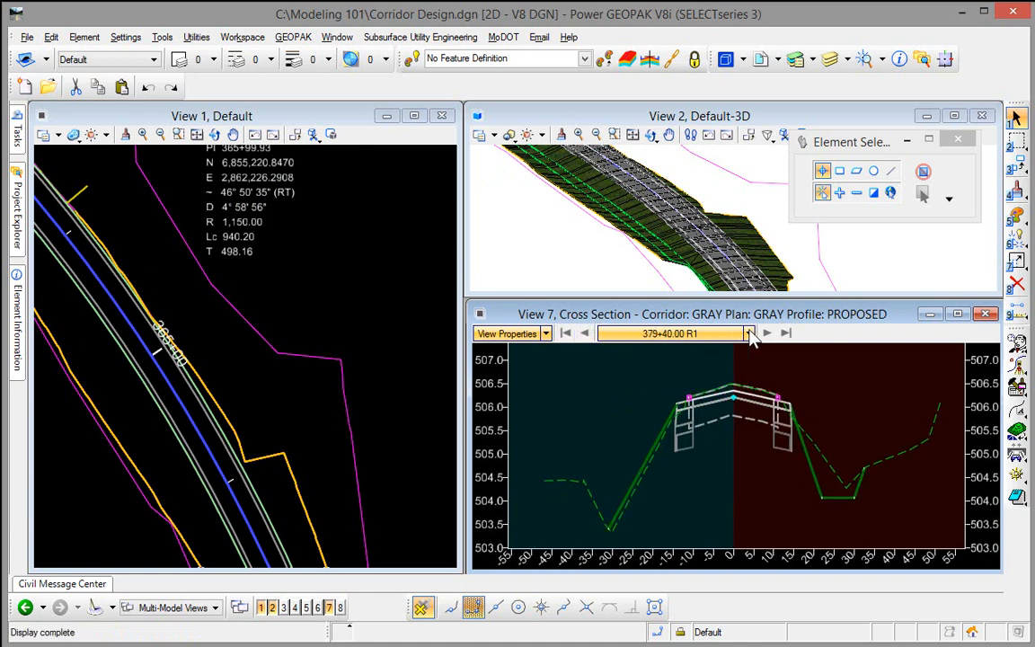
pyautogui.click(765, 332)
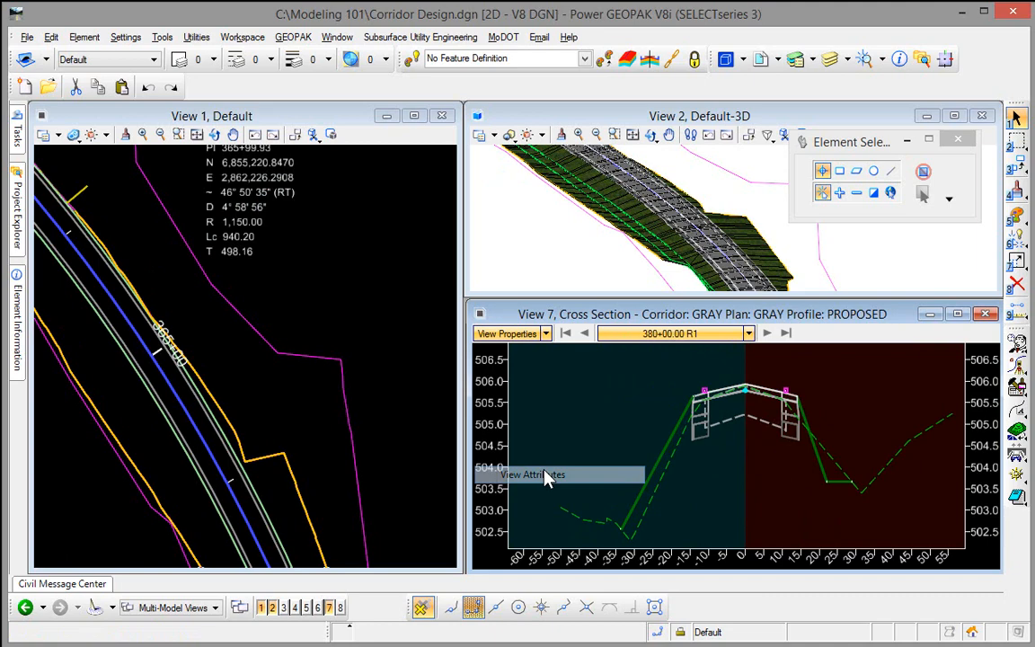
# - Lower View 7's Civil vertical exaggeration from about 11.64 in View Attributes, flattening the section
pyautogui.click(532, 475)
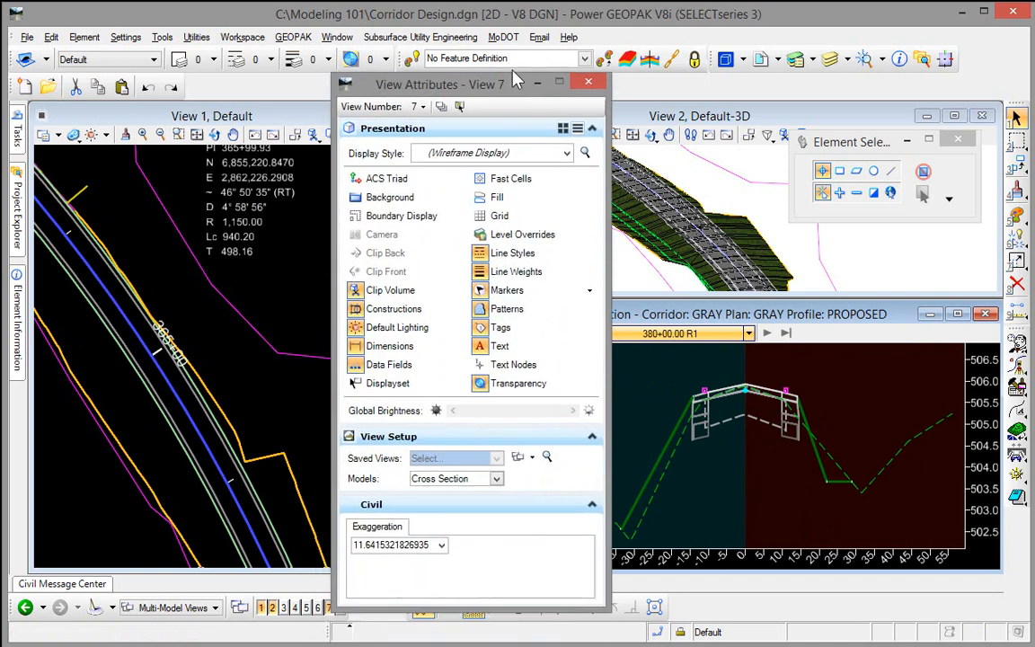
pyautogui.moveTo(467, 85); pyautogui.dragTo(478, 61)
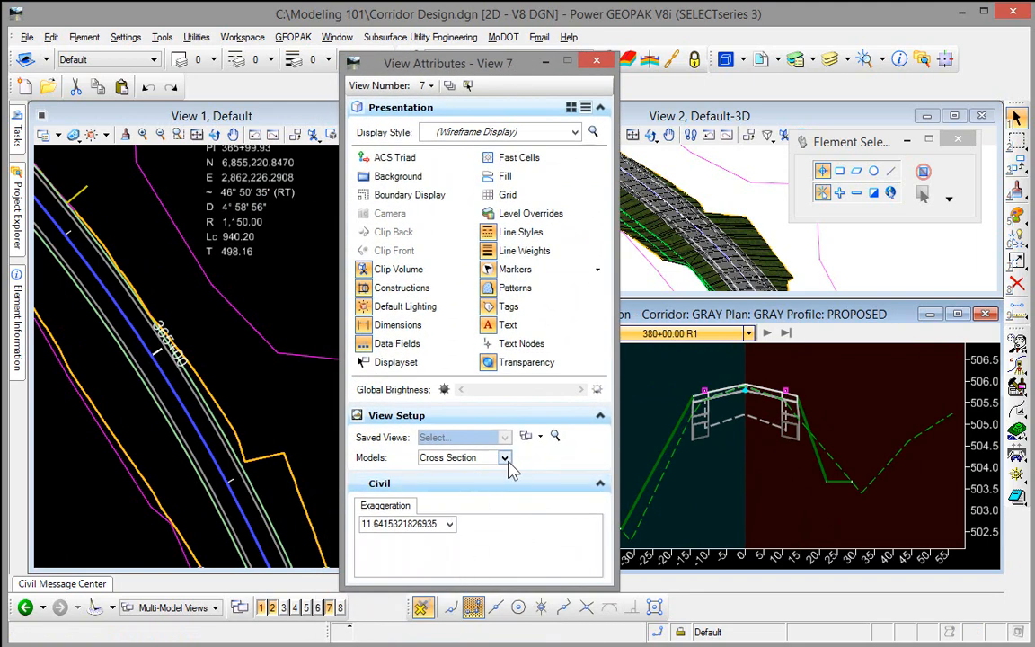
pyautogui.click(507, 458)
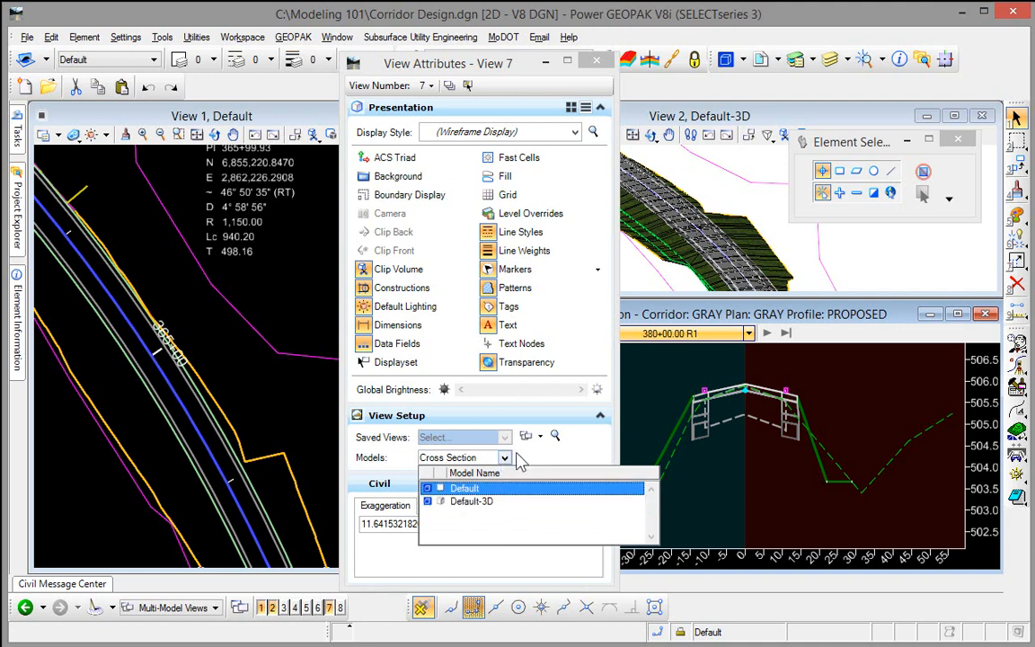
pyautogui.click(451, 525)
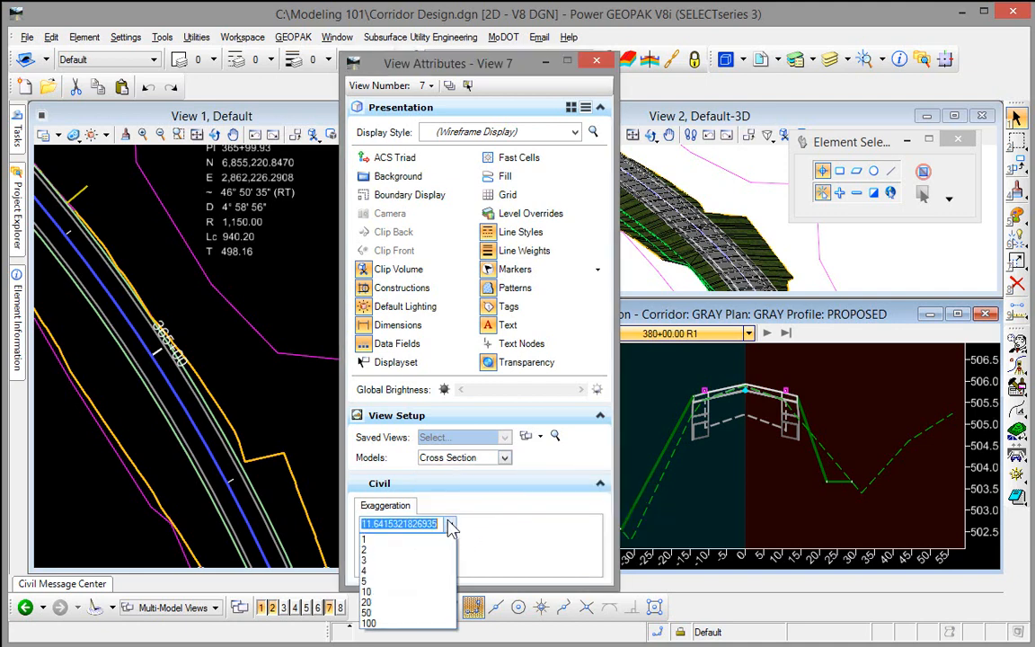
pyautogui.click(365, 579)
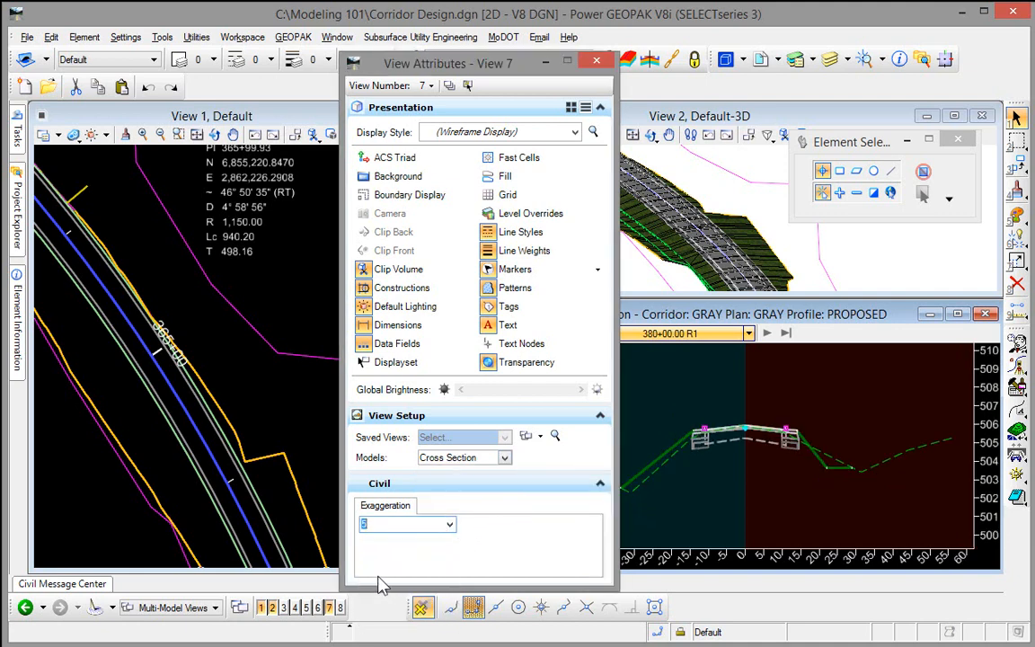